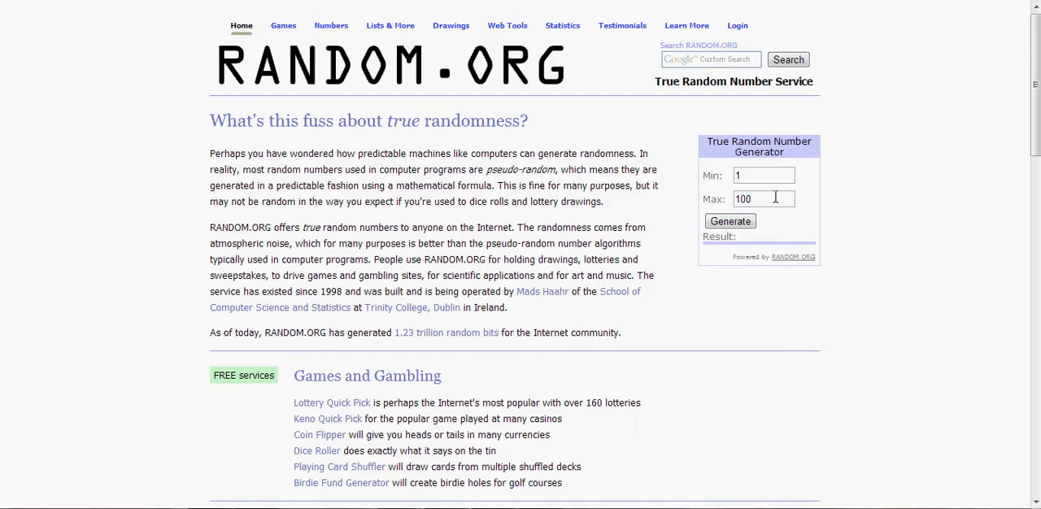
Generate a random winning number between 1 and 98
{"action": "type", "text": "98"}
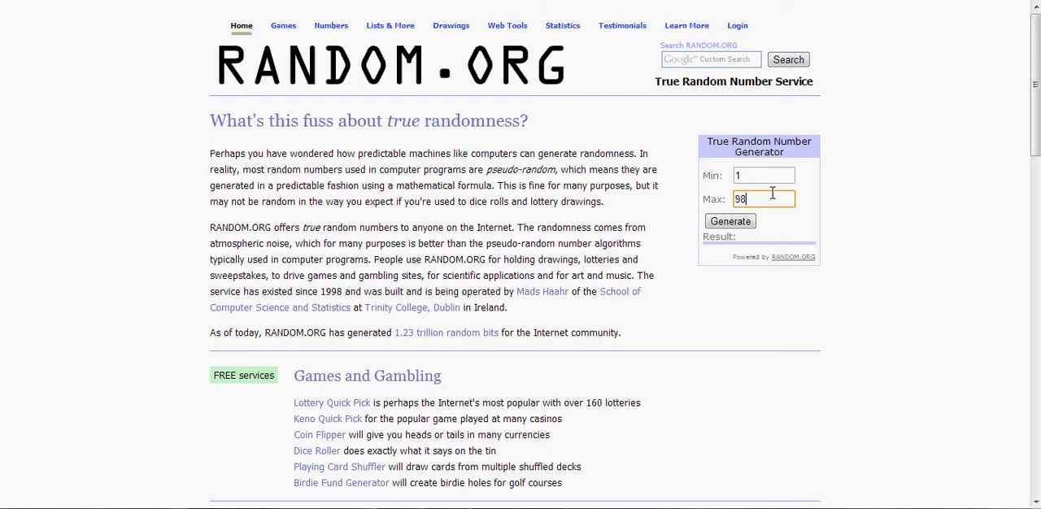
{"action": "left_click", "coordinate": [729, 221]}
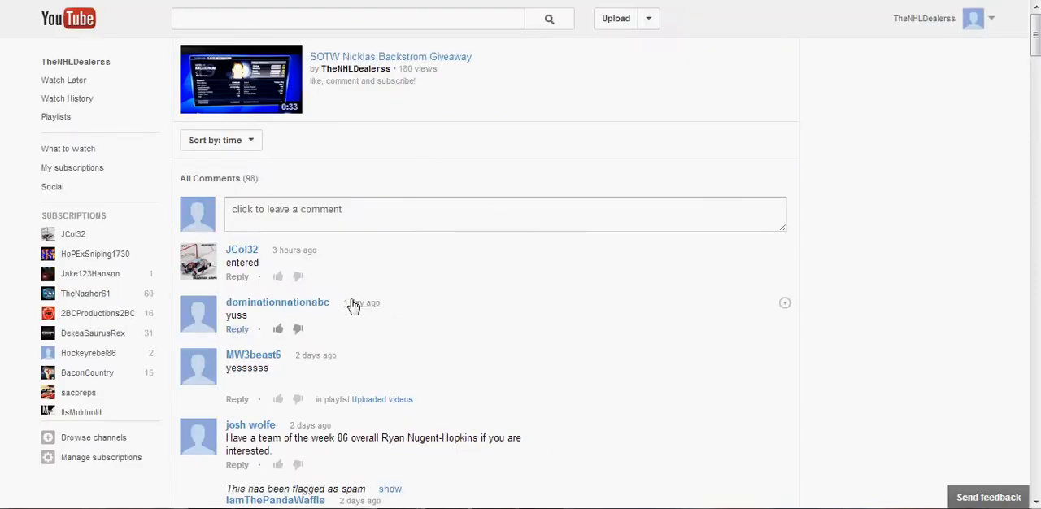
Scroll through the giveaway comments and start a page search for the winner's name
{"action": "scroll", "scroll_direction": "down", "scroll_amount": 3}
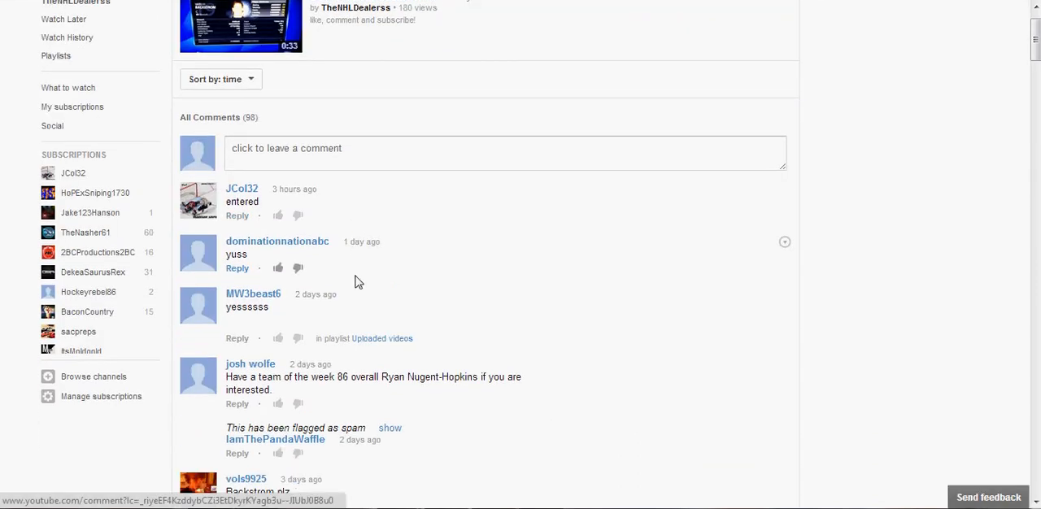
{"action": "scroll", "scroll_direction": "down", "scroll_amount": 3}
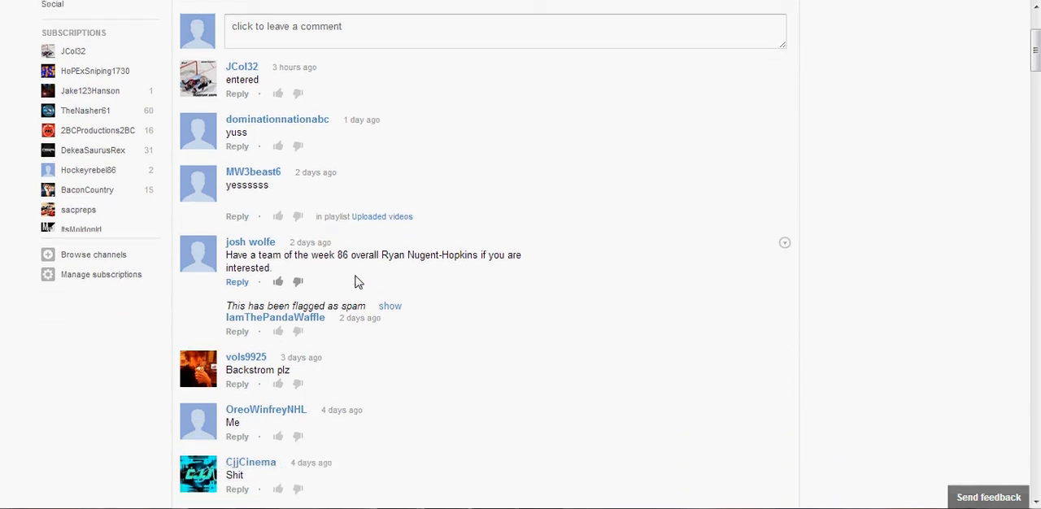
{"action": "scroll", "scroll_direction": "down", "scroll_amount": 3}
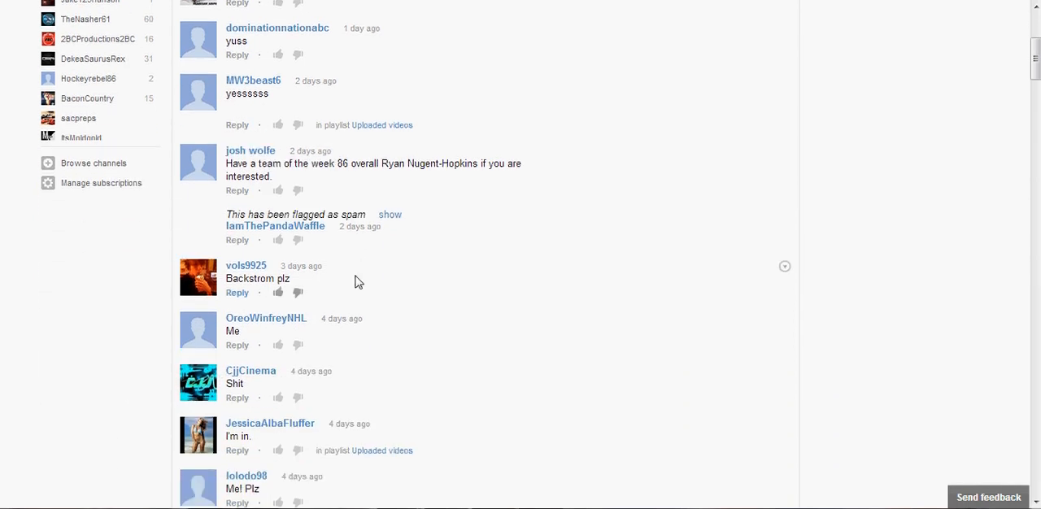
{"action": "scroll", "scroll_direction": "down", "scroll_amount": 3}
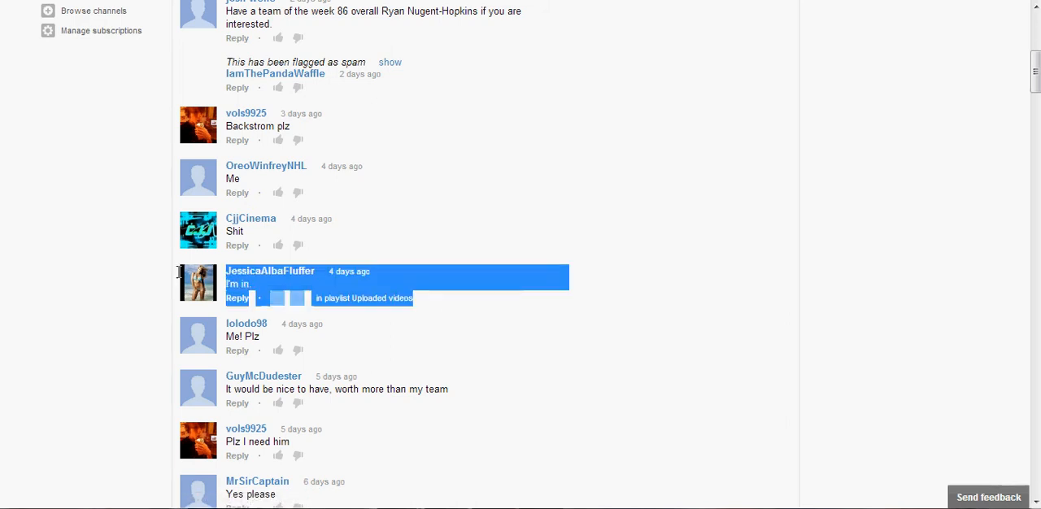
{"action": "mouse_move", "coordinate": [182, 277]}
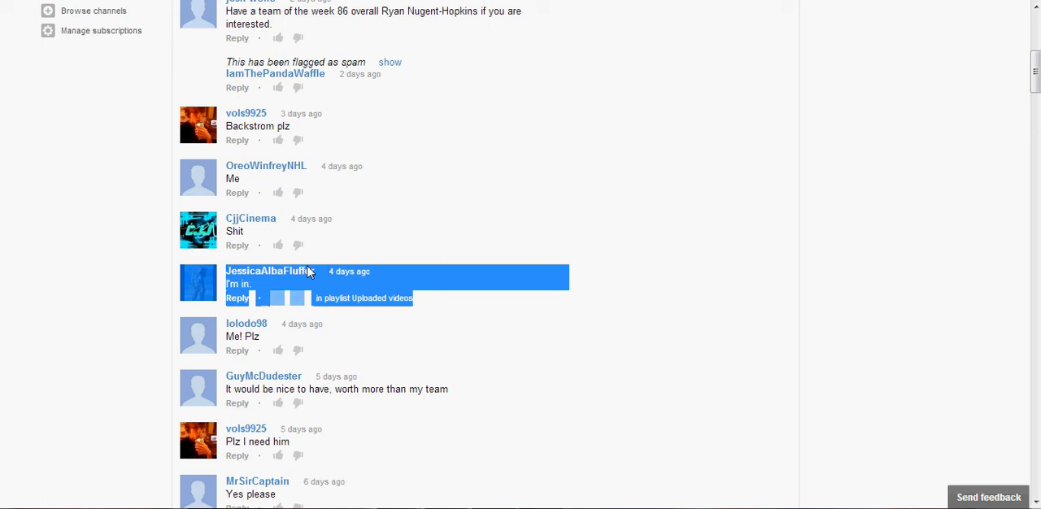
{"action": "mouse_move", "coordinate": [339, 283]}
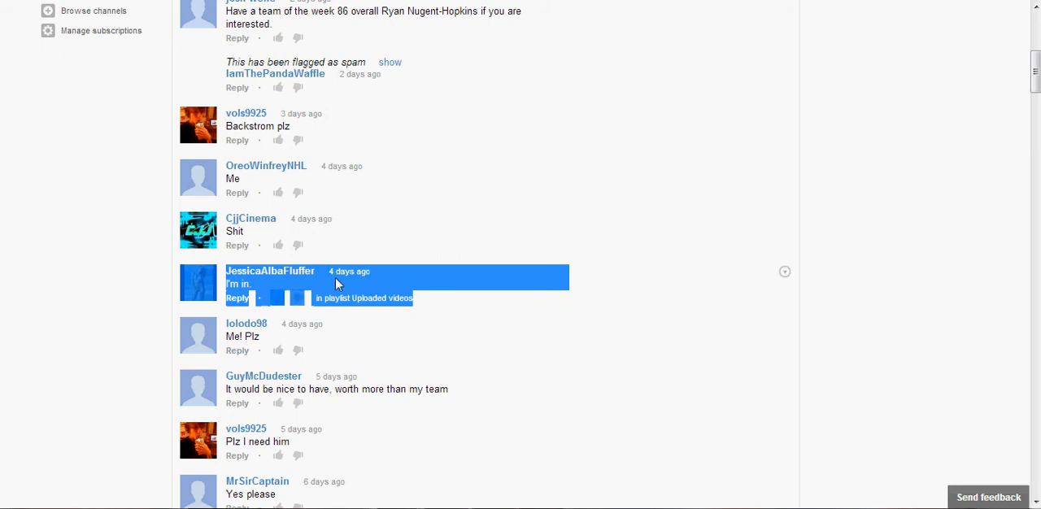
{"action": "mouse_move", "coordinate": [367, 259]}
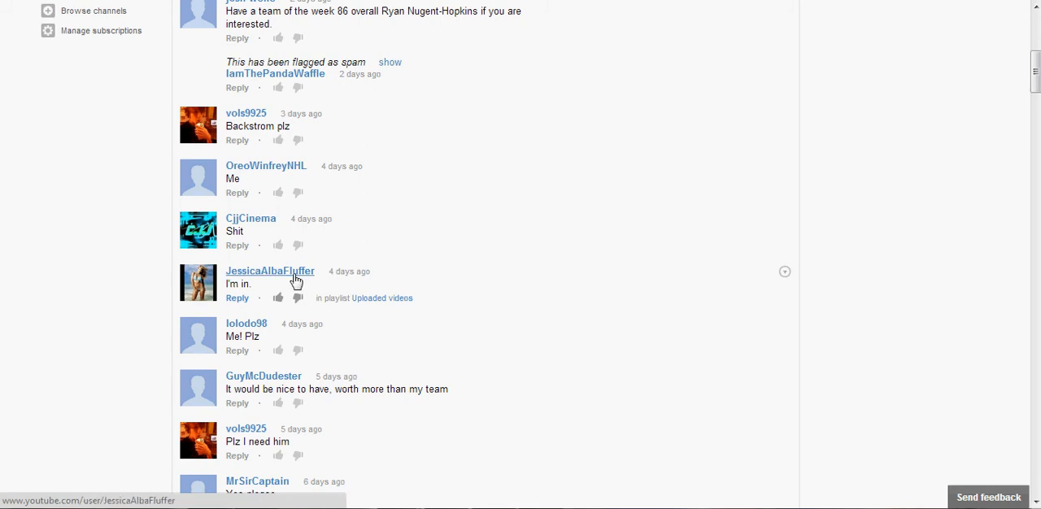
{"action": "key", "text": "ctrl+f"}
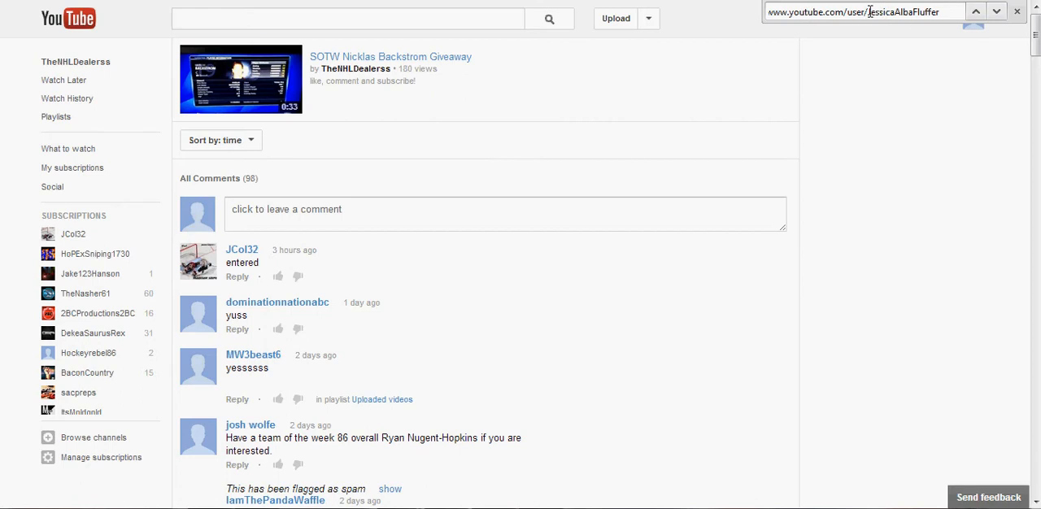
Trim the search text to JessicaAlbaFluffer, copy it, and go to the channel's subscribers
{"action": "left_click", "coordinate": [862, 11]}
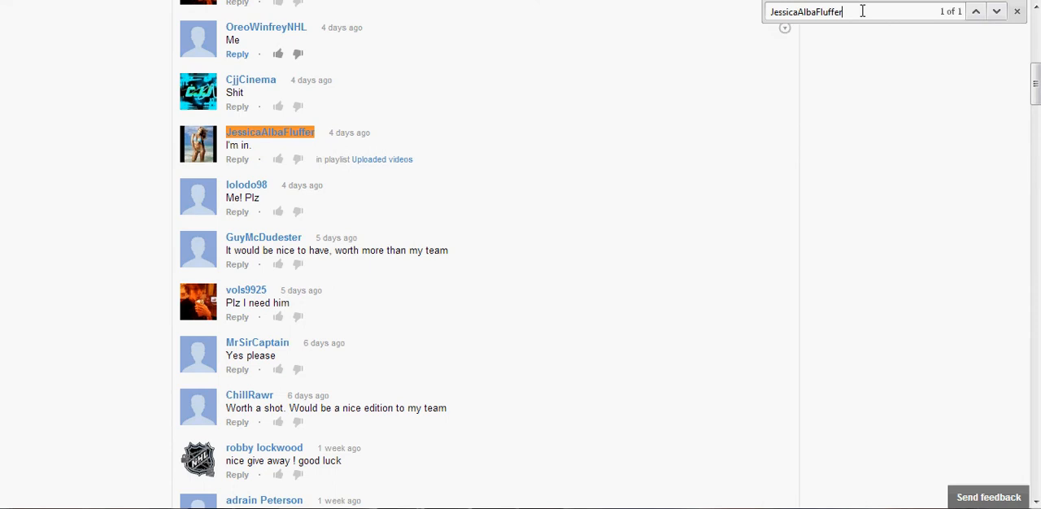
{"action": "right_click", "coordinate": [814, 12]}
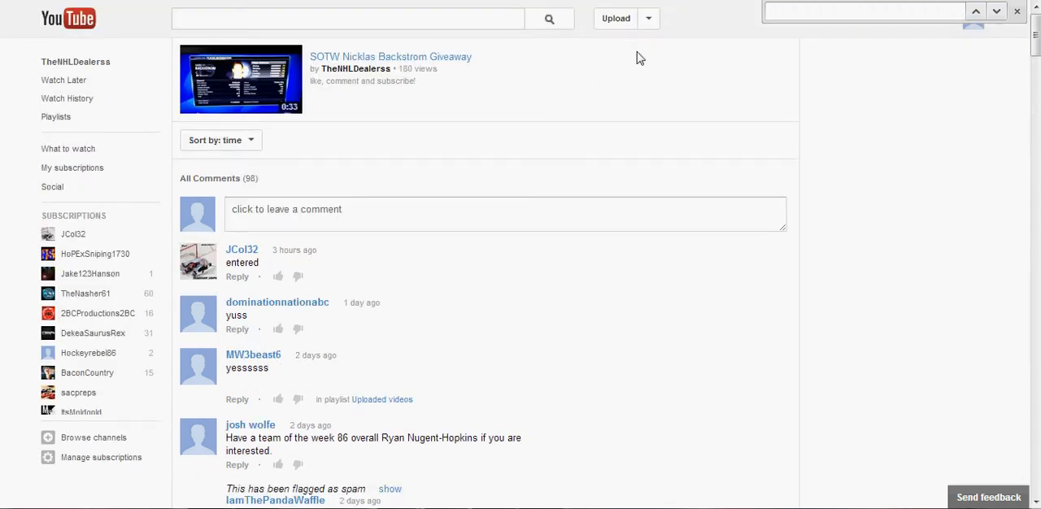
{"action": "left_click", "coordinate": [355, 68]}
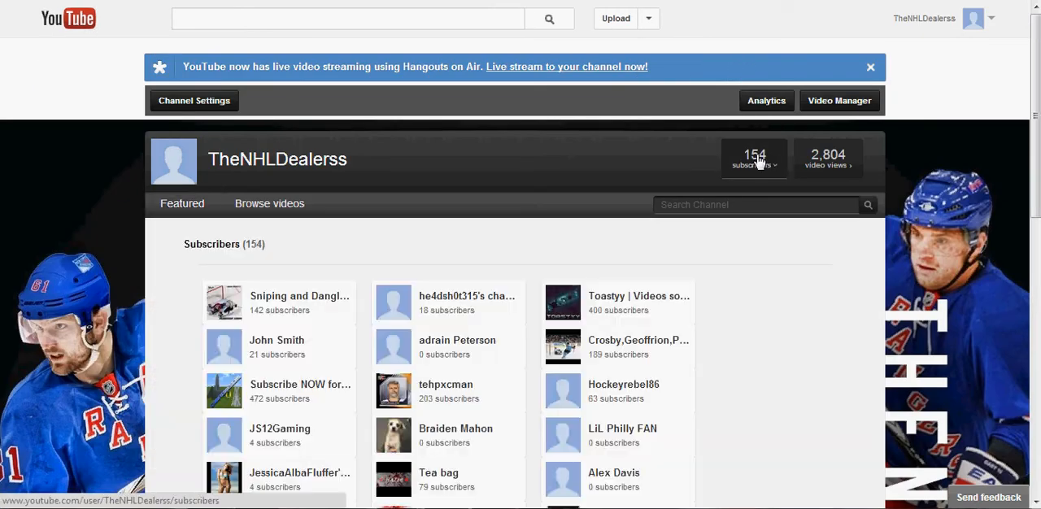
{"action": "mouse_move", "coordinate": [696, 99]}
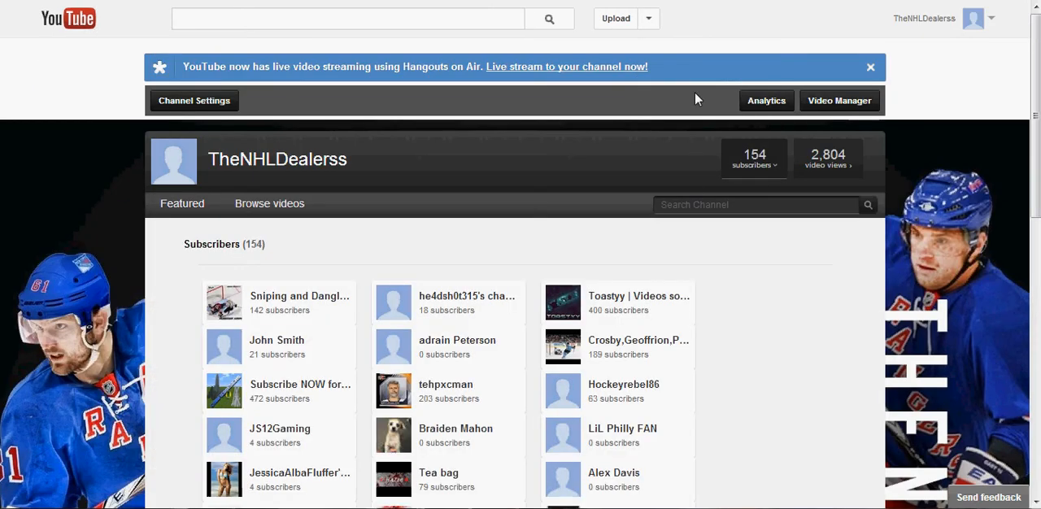
{"action": "key", "text": "ctrl+f"}
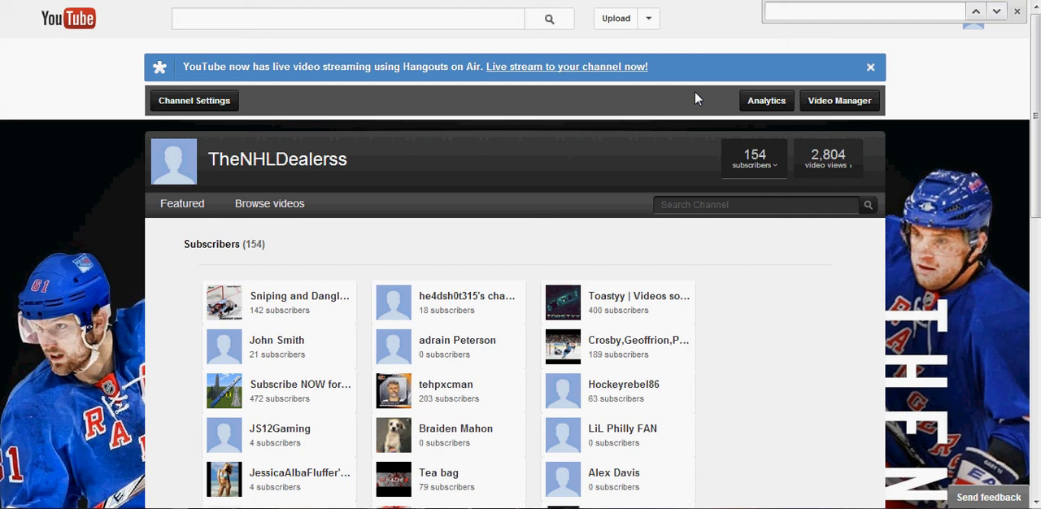
{"action": "right_click", "coordinate": [862, 9]}
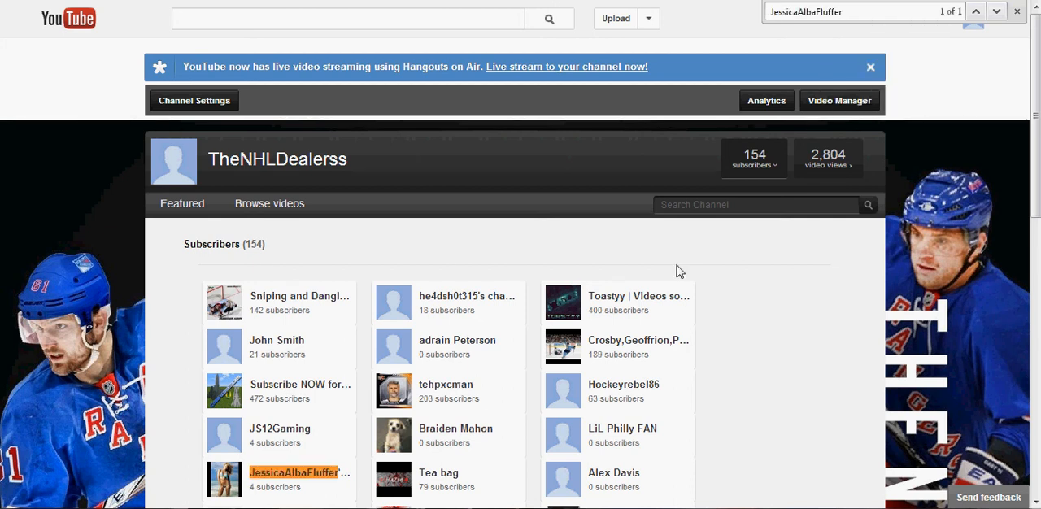
{"action": "scroll", "scroll_direction": "down", "scroll_amount": 3}
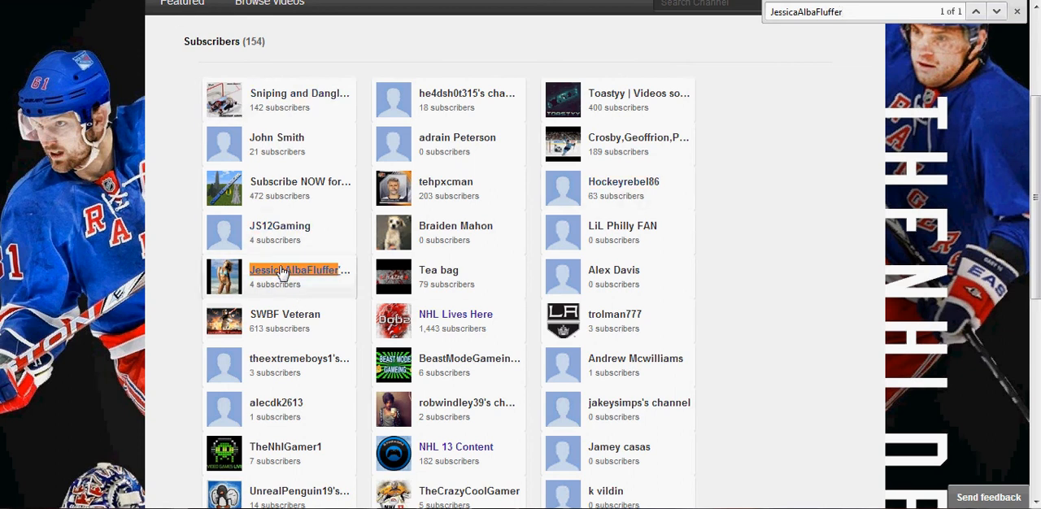
{"action": "left_click", "coordinate": [294, 270]}
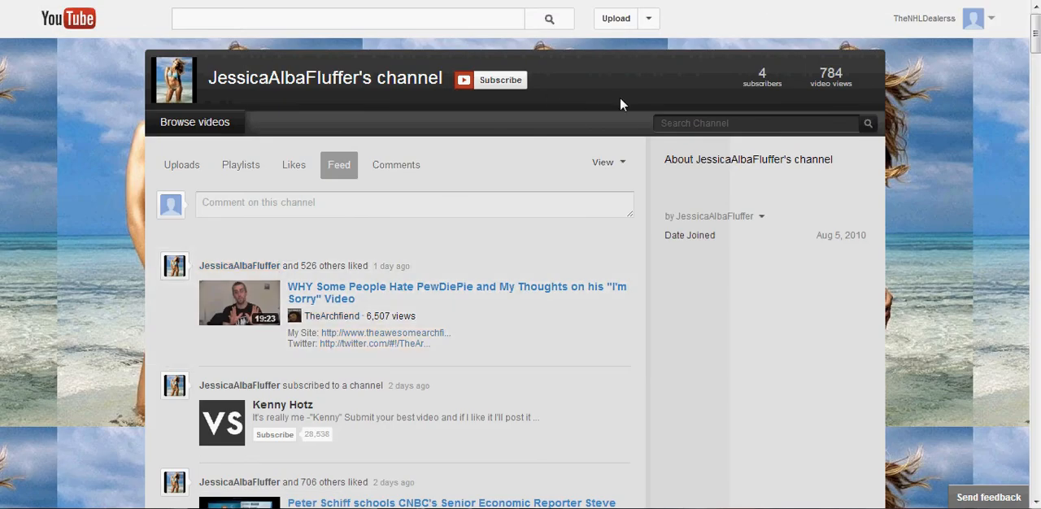
{"action": "left_click", "coordinate": [924, 18]}
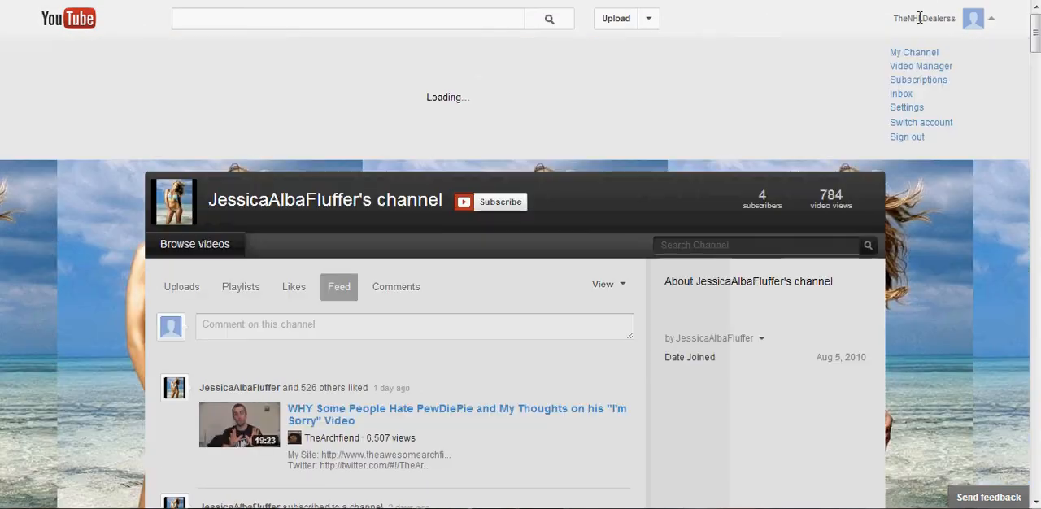
{"action": "left_click", "coordinate": [902, 93]}
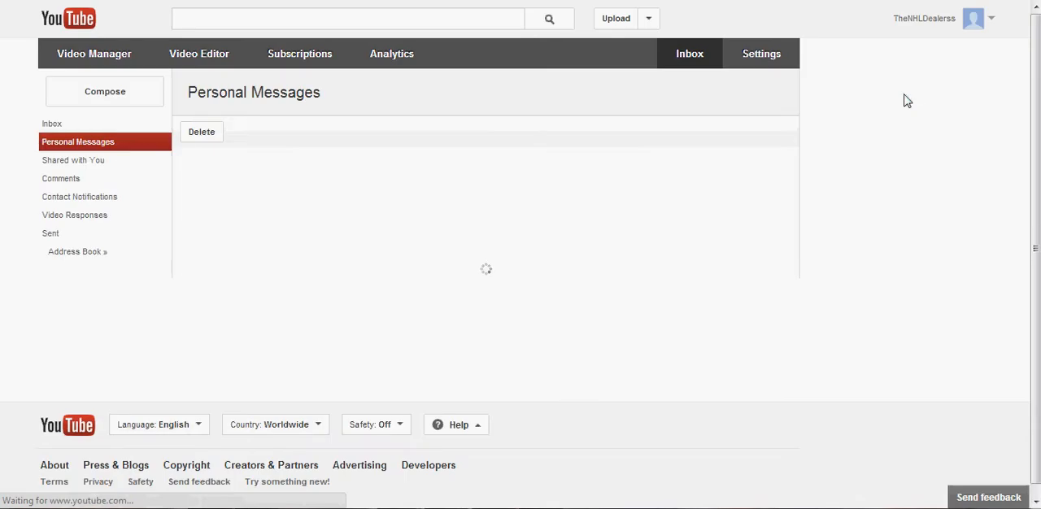
{"action": "left_click", "coordinate": [52, 124]}
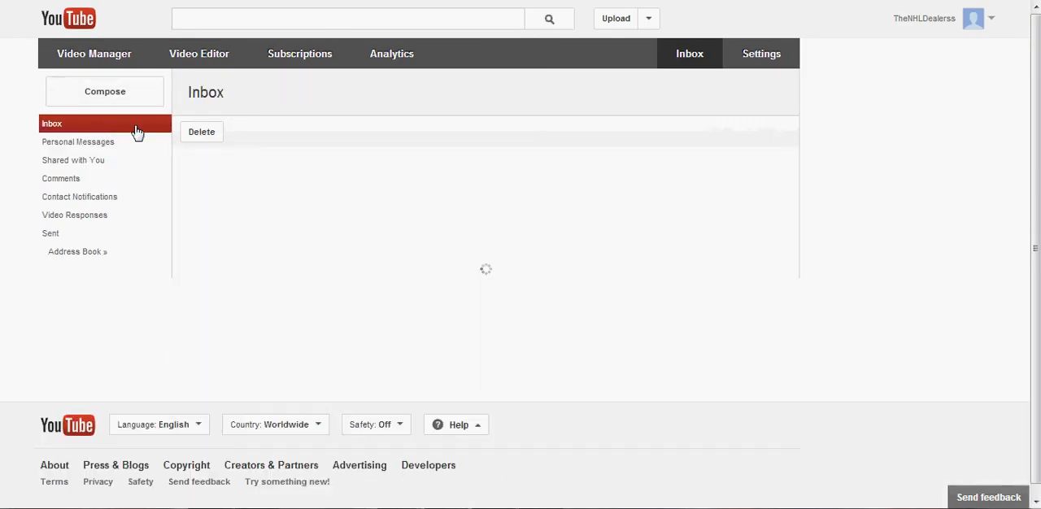
{"action": "right_click", "coordinate": [285, 171]}
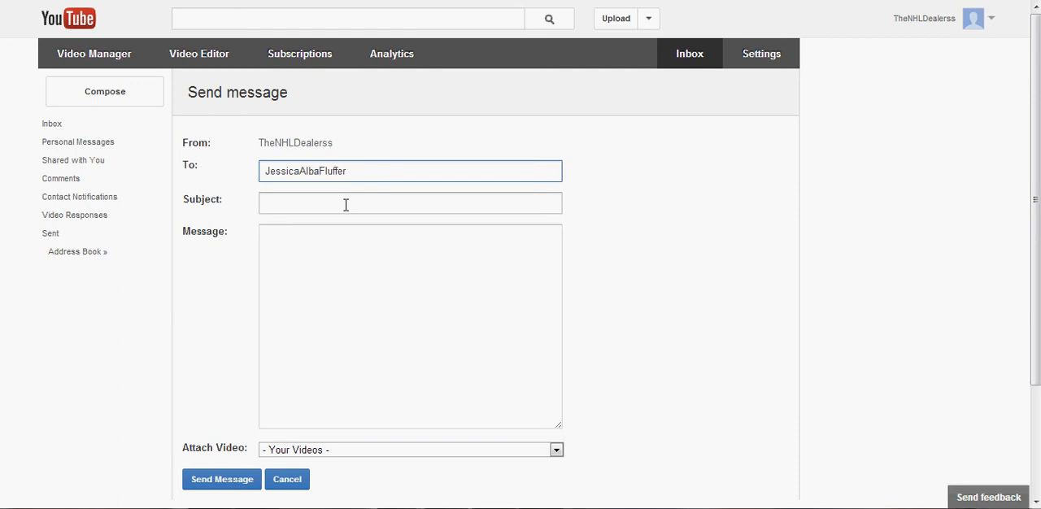
Enter the subject 'Niklas Backstrom Winner!'
{"action": "type", "text": "Ni"}
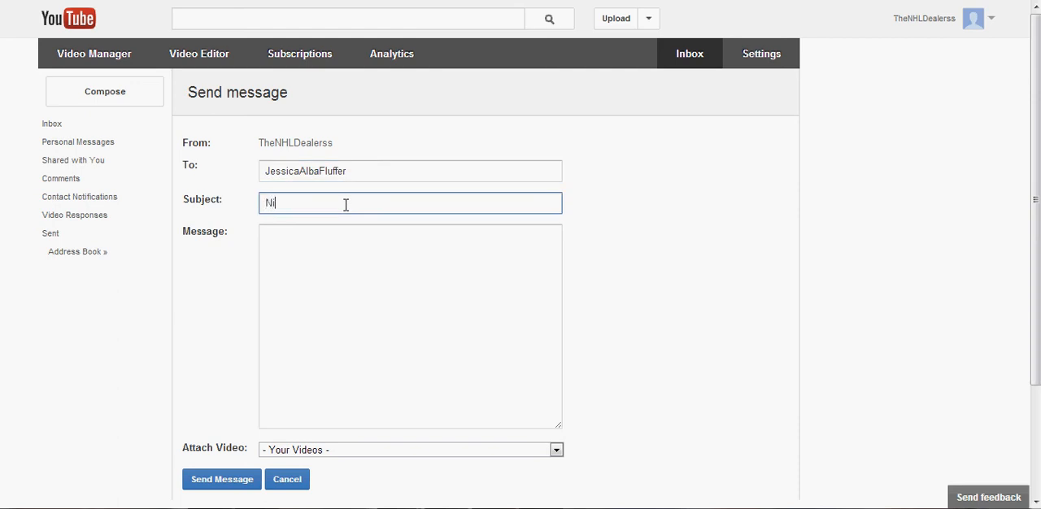
{"action": "type", "text": "k"}
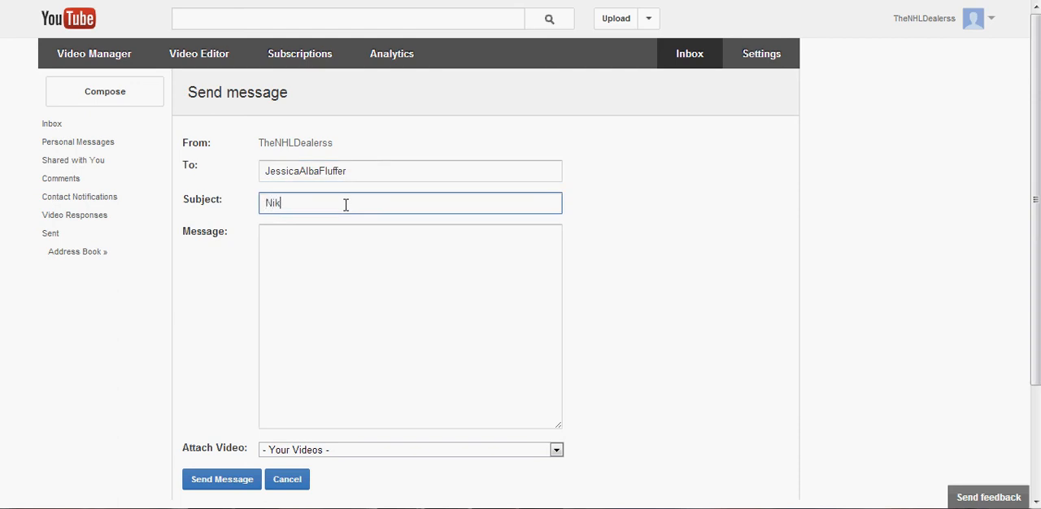
{"action": "key", "text": "Backspace"}
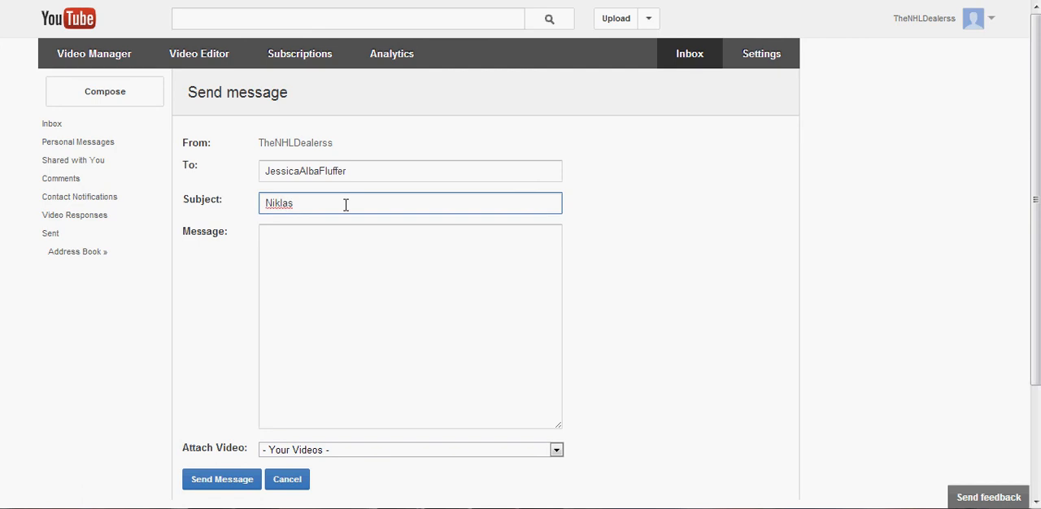
{"action": "type", "text": "Back"}
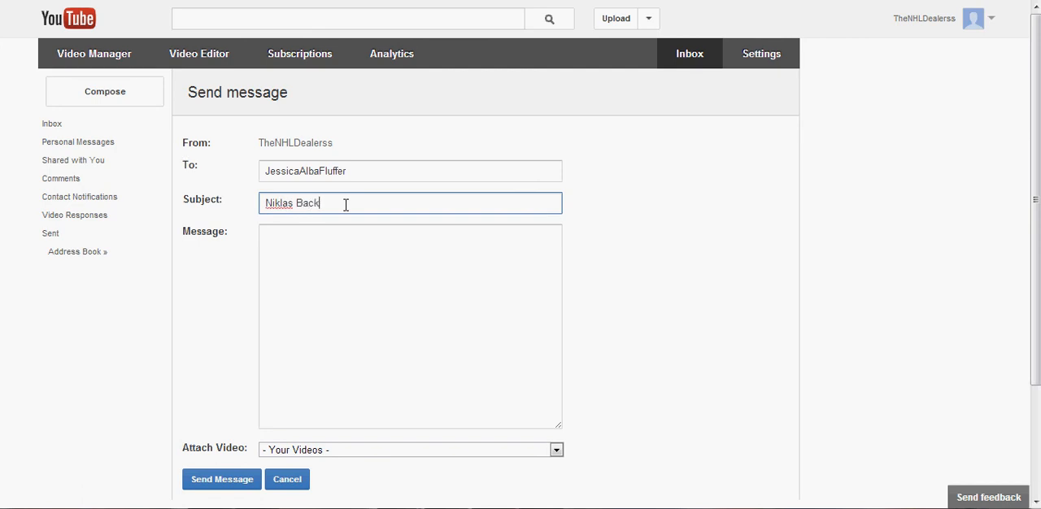
{"action": "type", "text": "strom"}
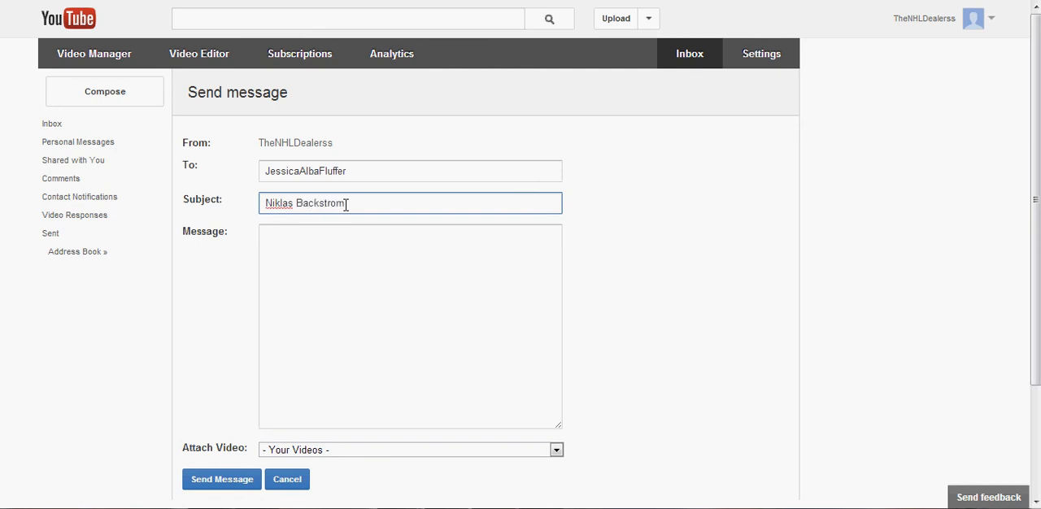
{"action": "type", "text": "Wynn"}
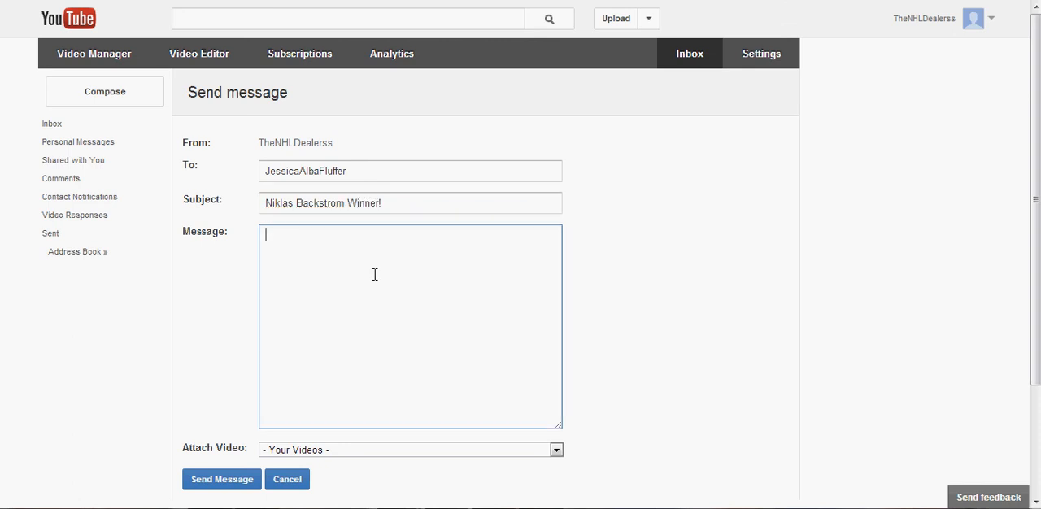
Write the body: 'message me back and add me on XBL: (z Ferris z) congrats!'
{"action": "type", "text": "message me back and add"}
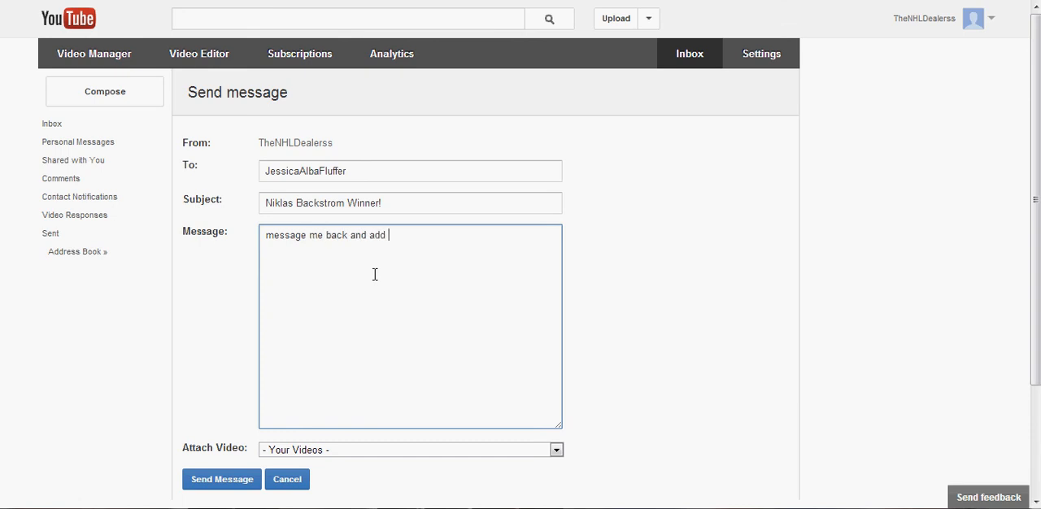
{"action": "type", "text": "me on XB"}
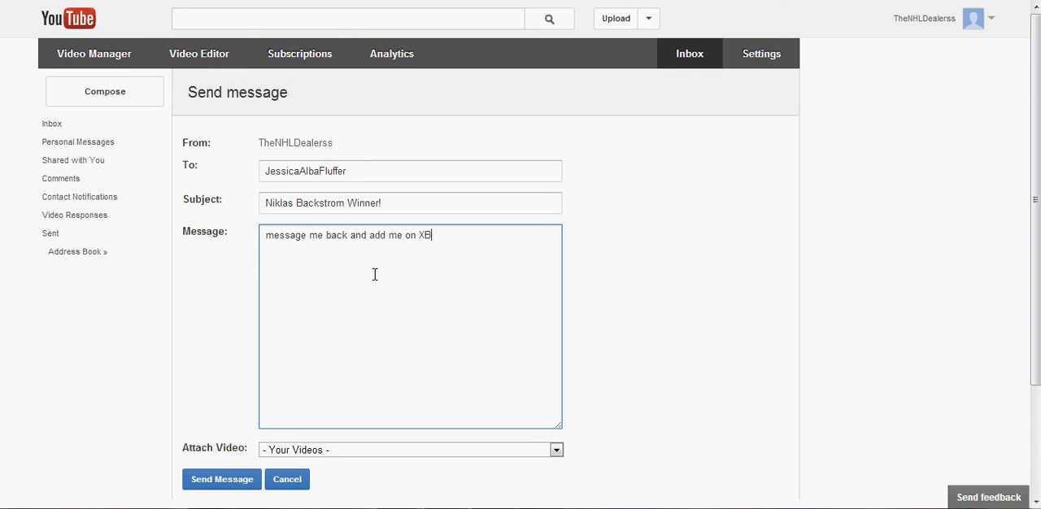
{"action": "type", "text": "L: z"}
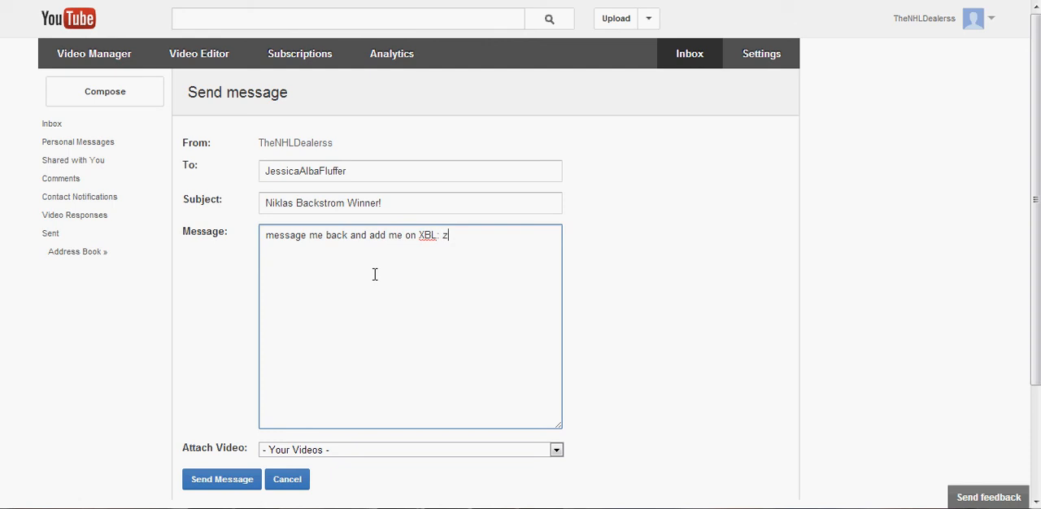
{"action": "type", "text": "Ferris z"}
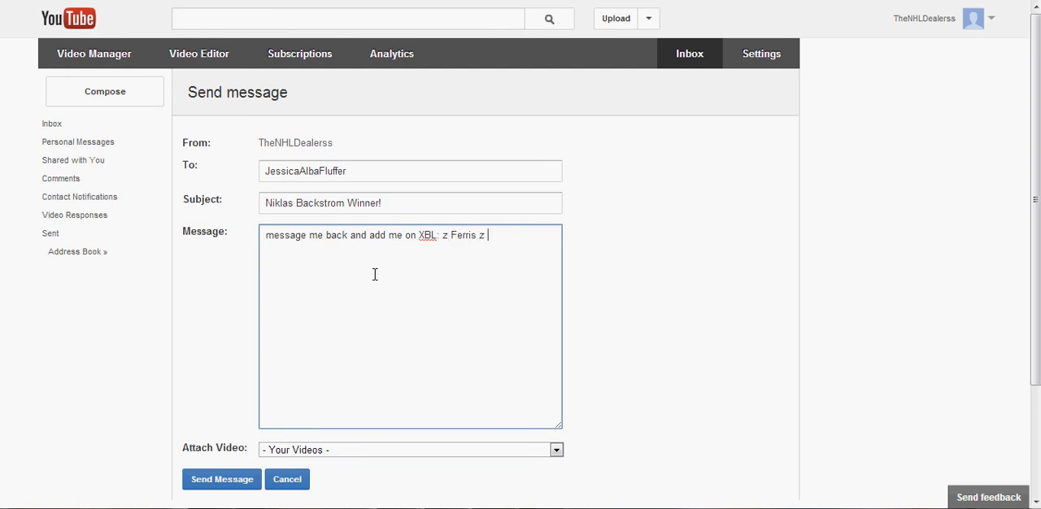
{"action": "type", "text": "congr"}
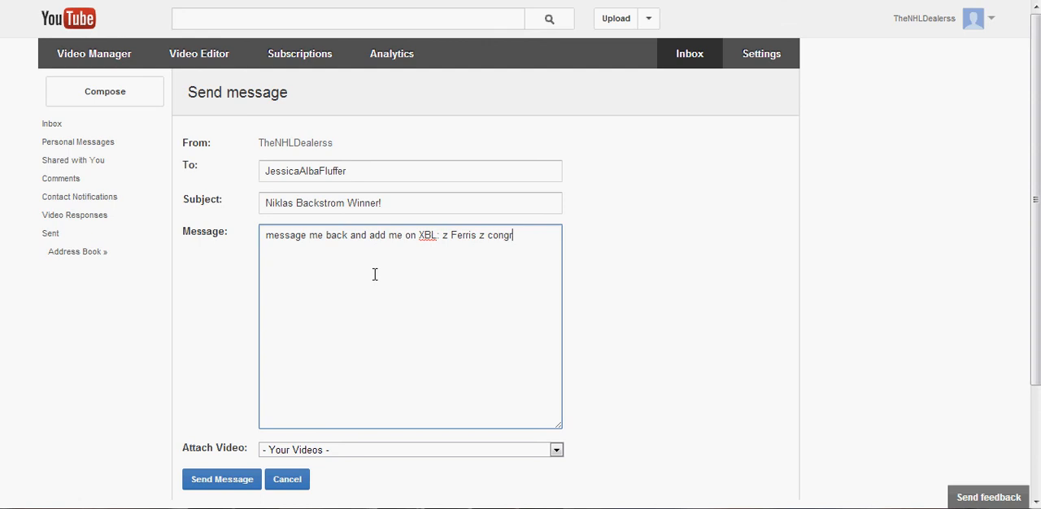
{"action": "type", "text": "ats!"}
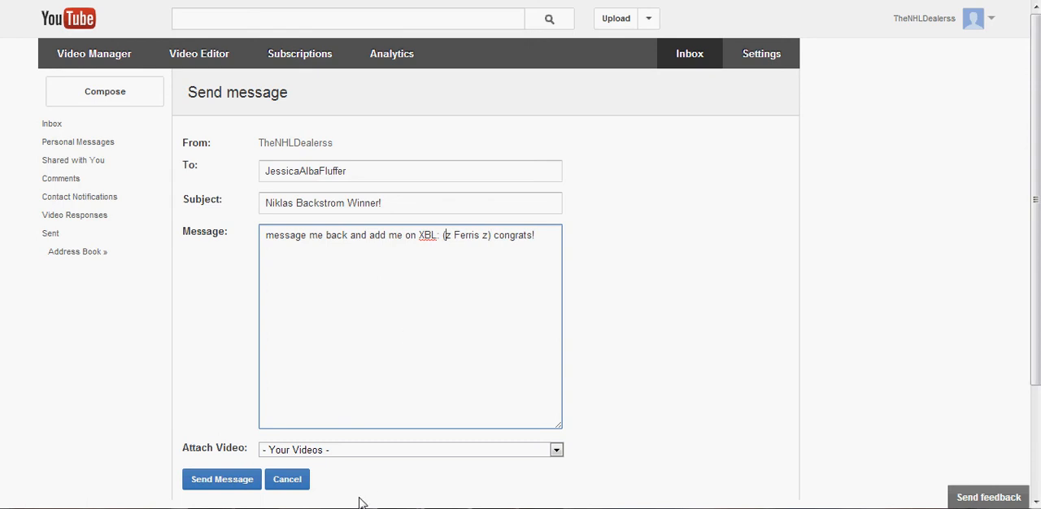
Attach the SOTW Backstrom Giveaway video to the message
{"action": "left_click", "coordinate": [556, 449]}
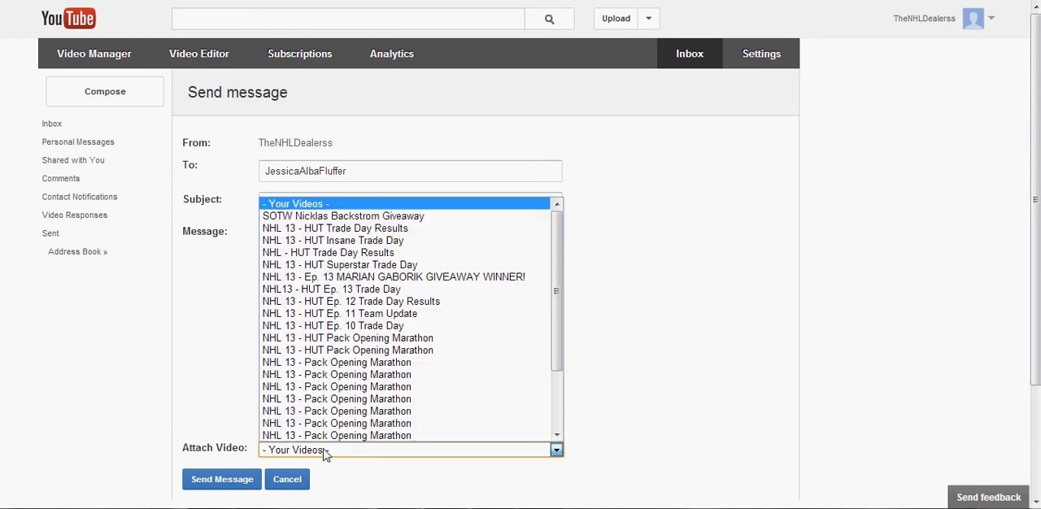
{"action": "left_click", "coordinate": [342, 215]}
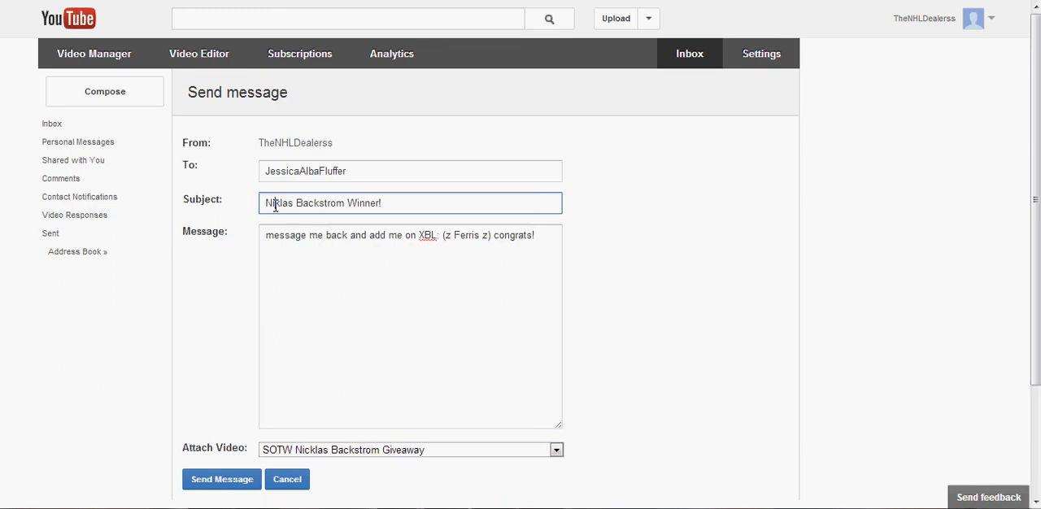
Append 'you have 2 days!' to the message body
{"action": "scroll", "scroll_direction": "down", "scroll_amount": 3}
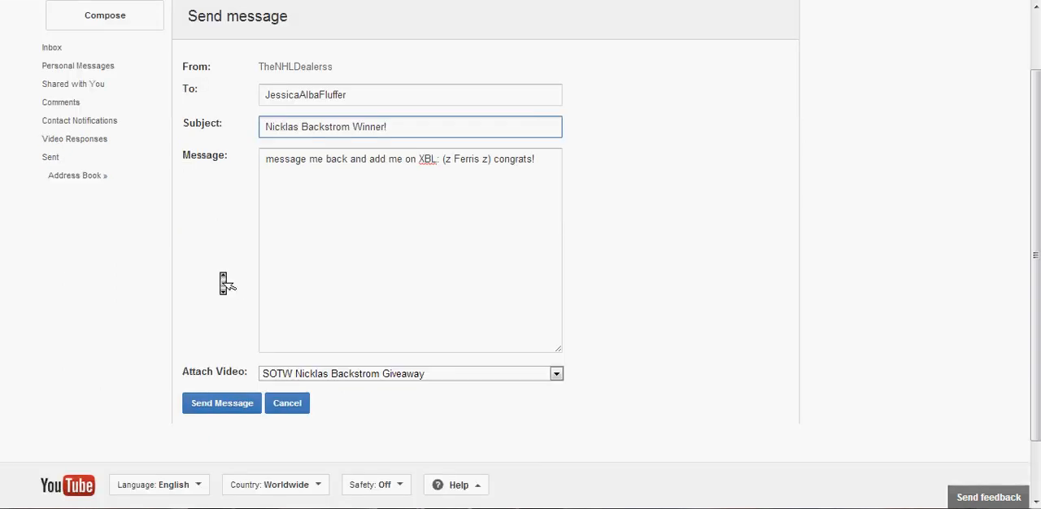
{"action": "scroll", "scroll_direction": "down", "scroll_amount": 3}
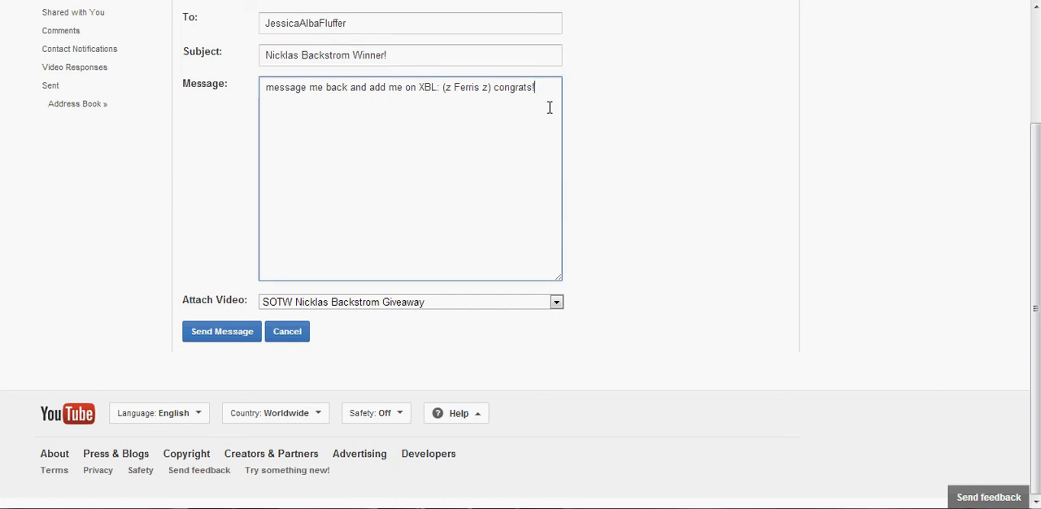
{"action": "type", "text": "you hvae 2 days"}
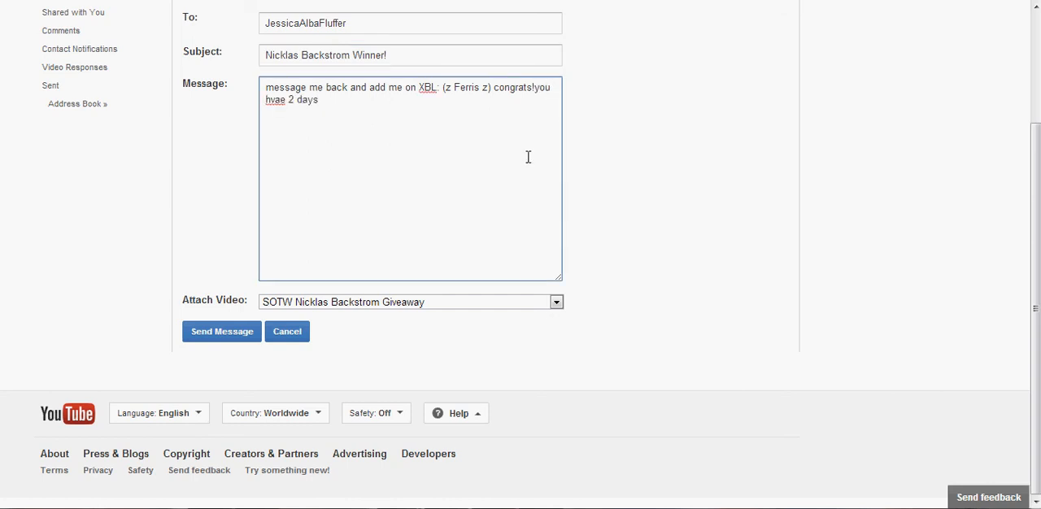
{"action": "type", "text": "!"}
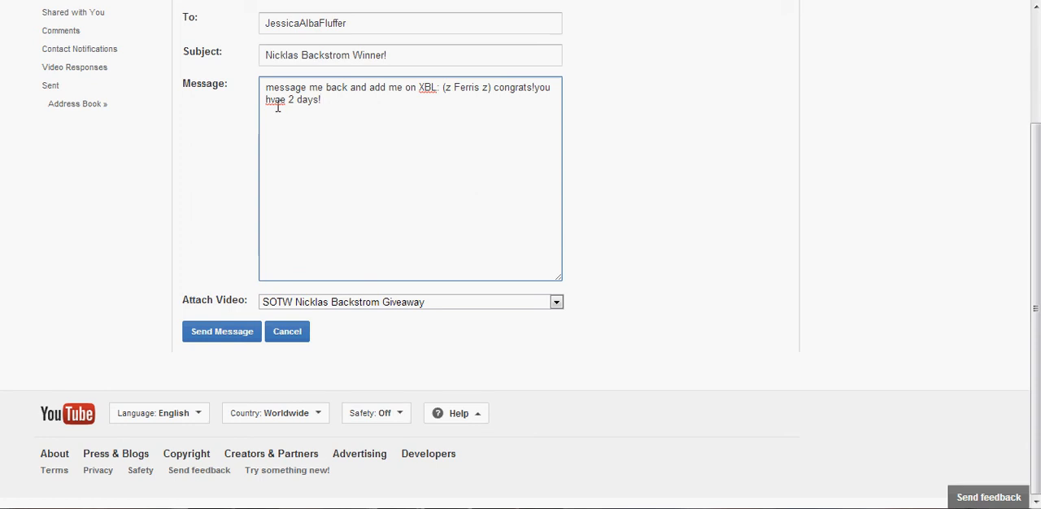